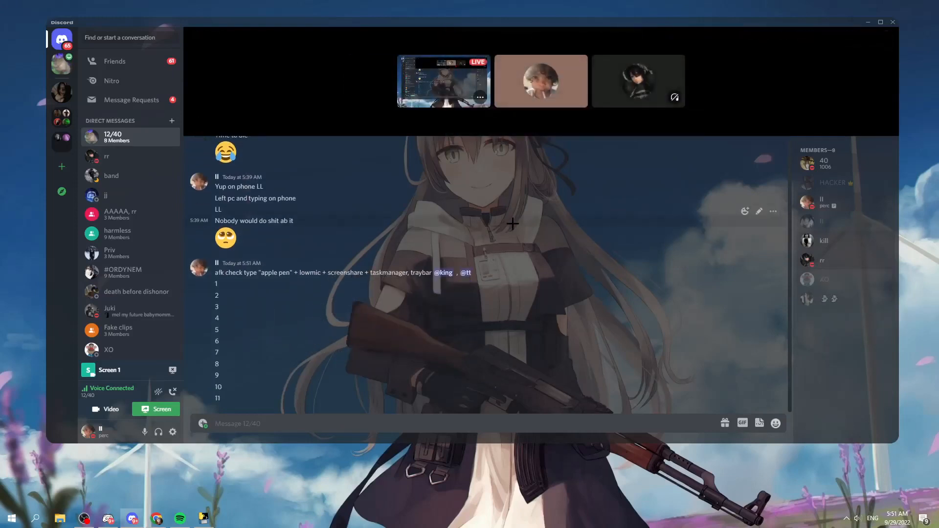
Send 'LMAOAOAOA THEY LET' and 'THEY LEFT MID CHECK' to the group chat.
text(LMAOAOAOA THEY)
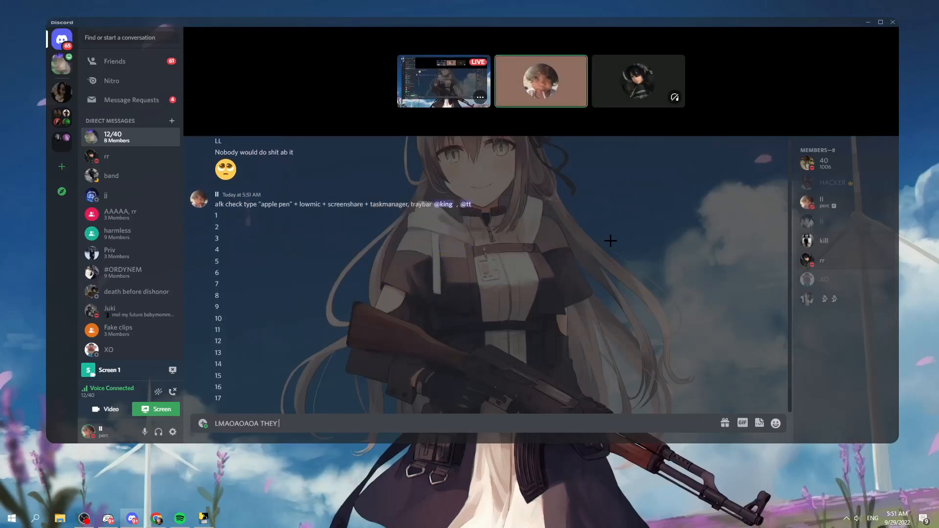
key(enter)
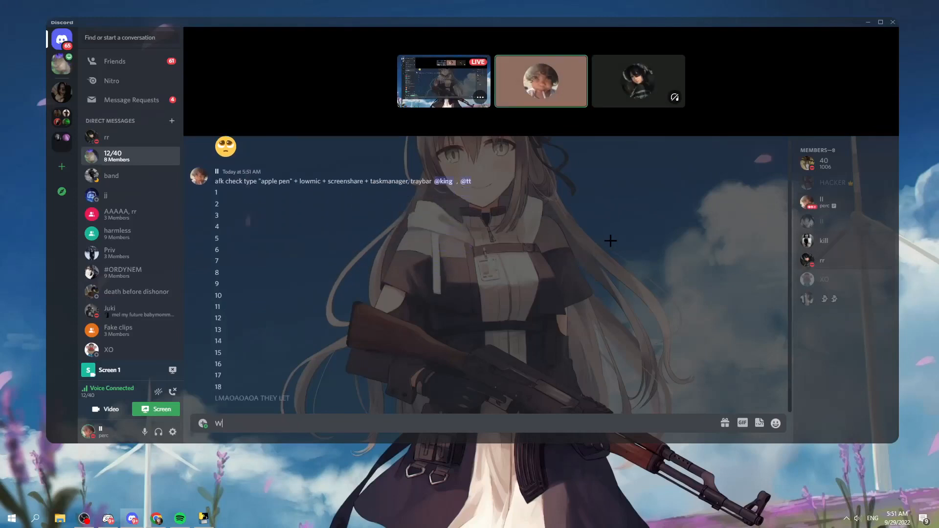
text(HEY LEFT MID CHE)
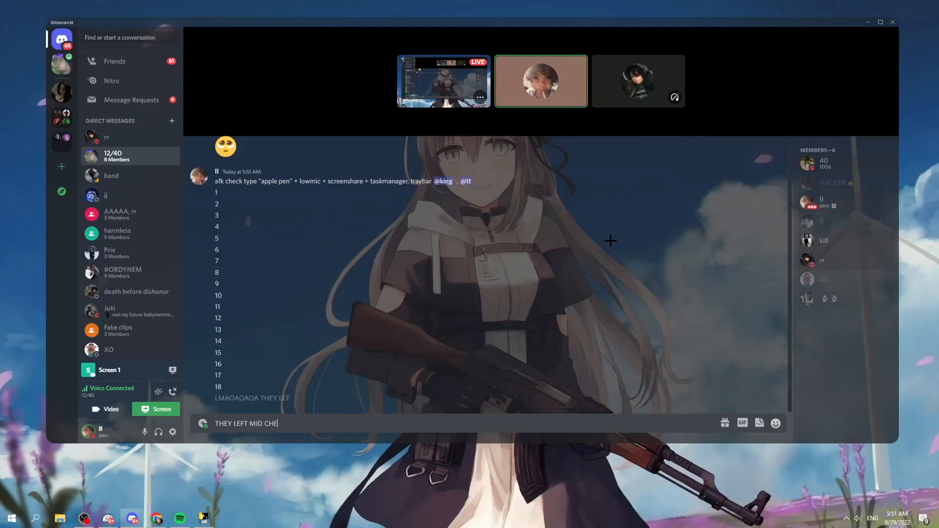
key(enter)
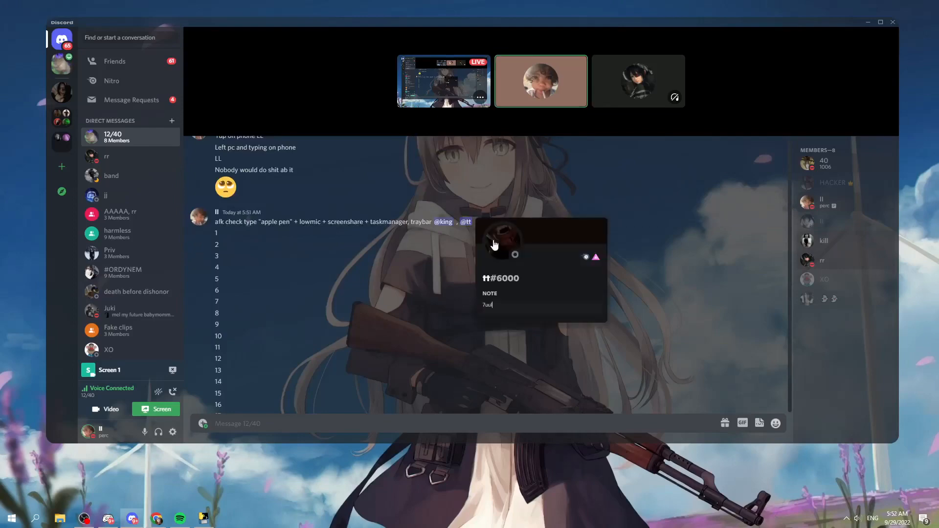
View the mentioned member's full profile, then return to the chat as counting continues.
click(499, 246)
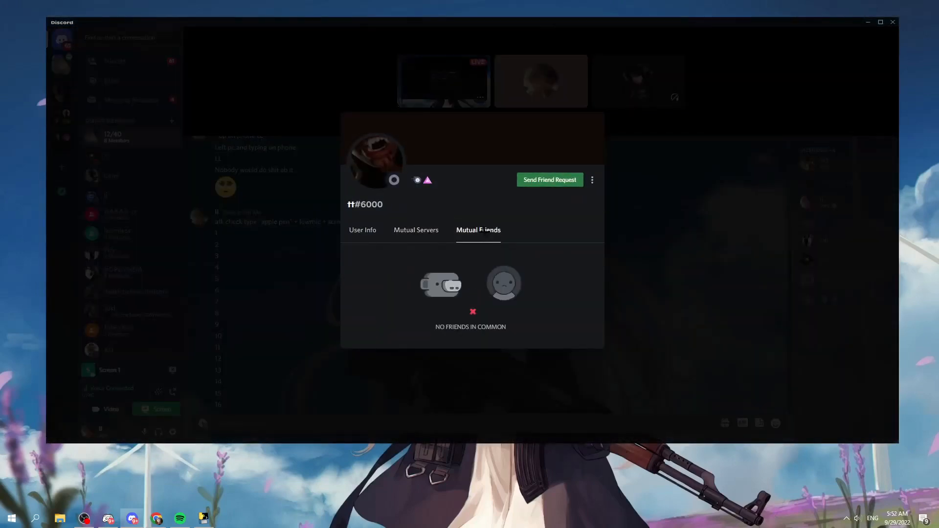
click(444, 222)
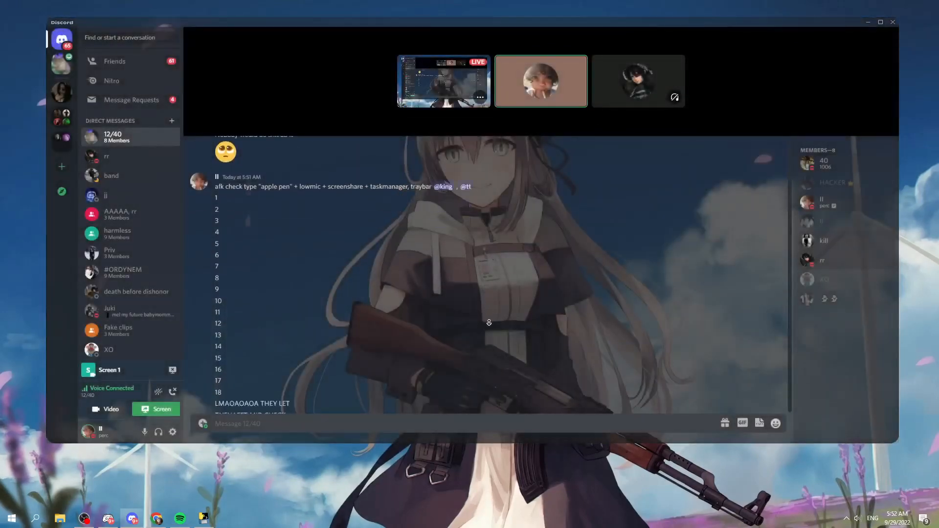
scroll(down, 3)
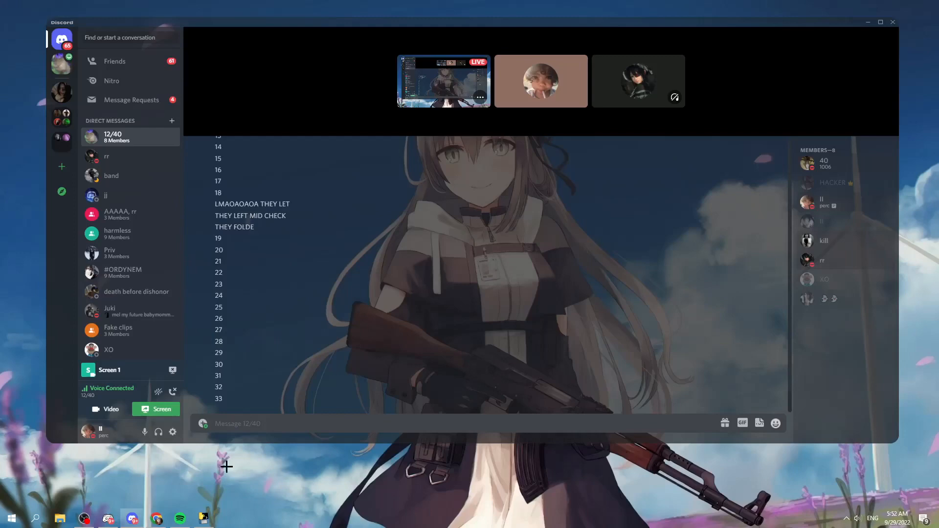